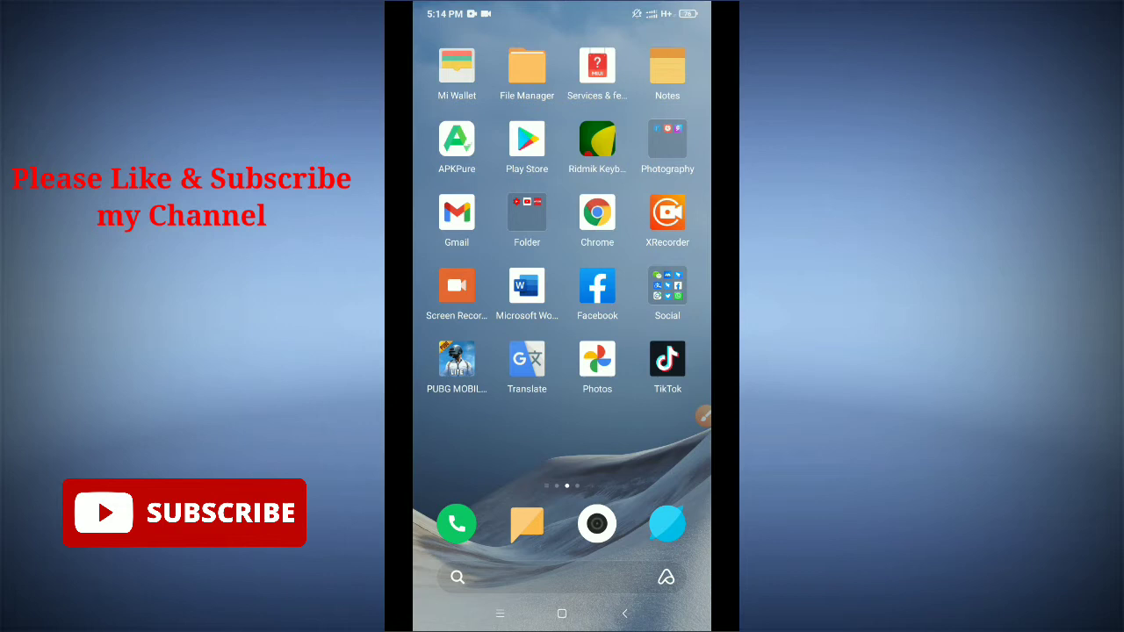
- Check the Messenger listing in the app store to confirm it is up to date
click(527, 139)
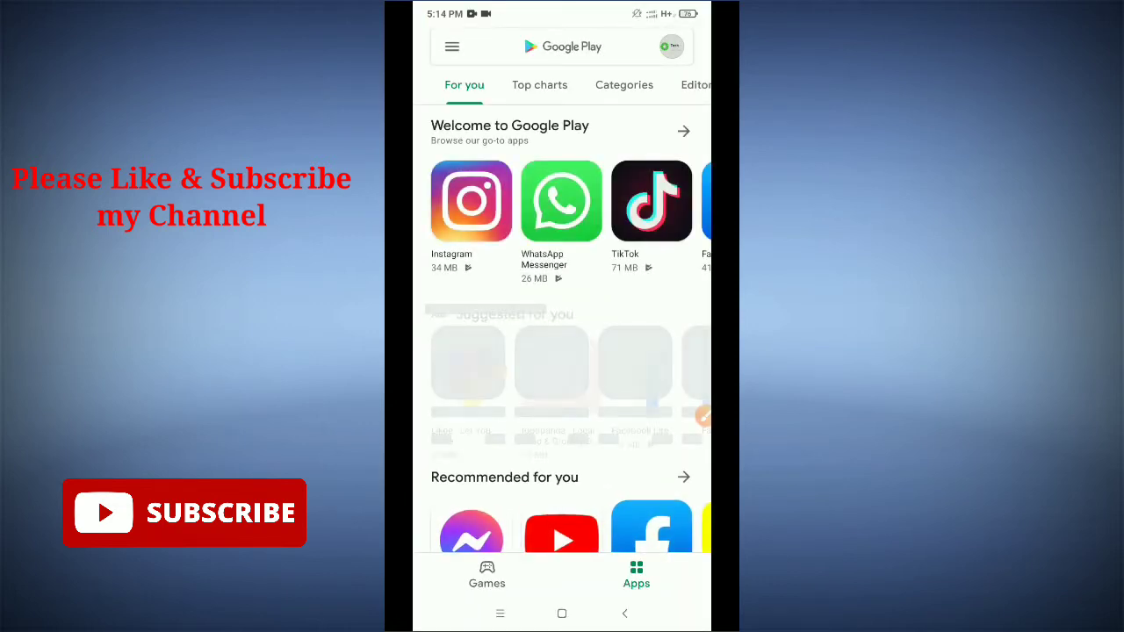
scroll(down, 3)
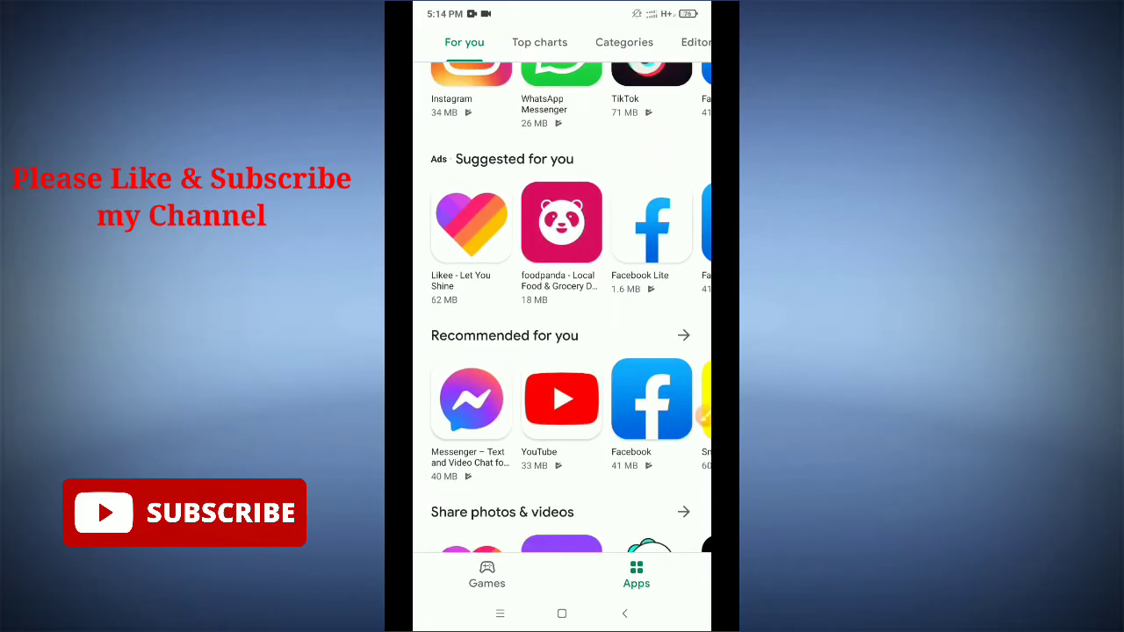
click(471, 401)
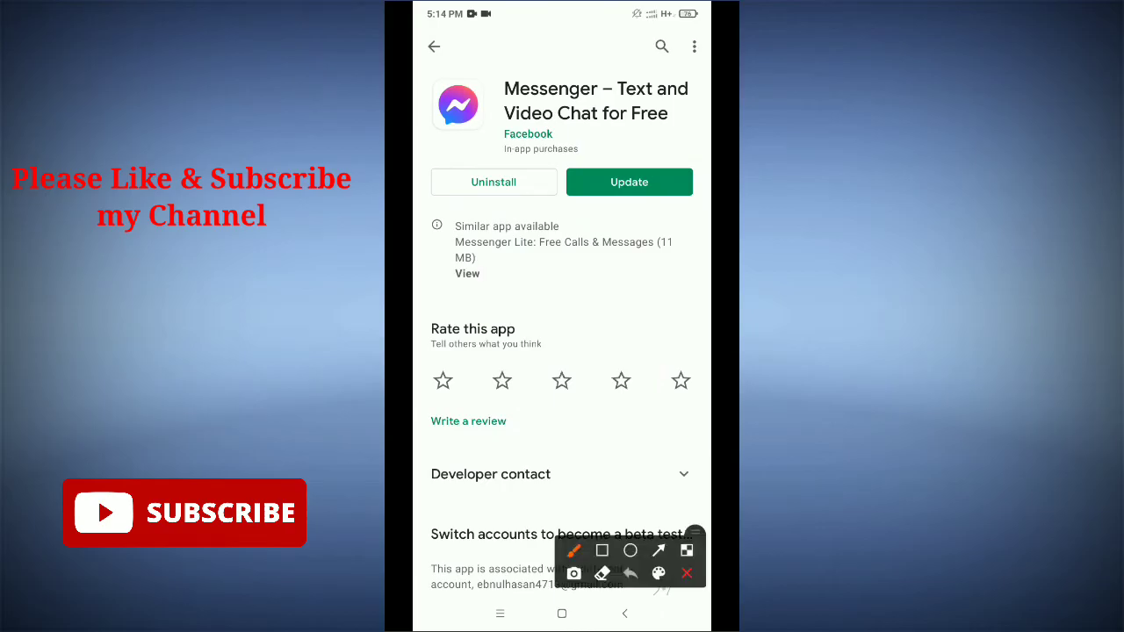
click(628, 551)
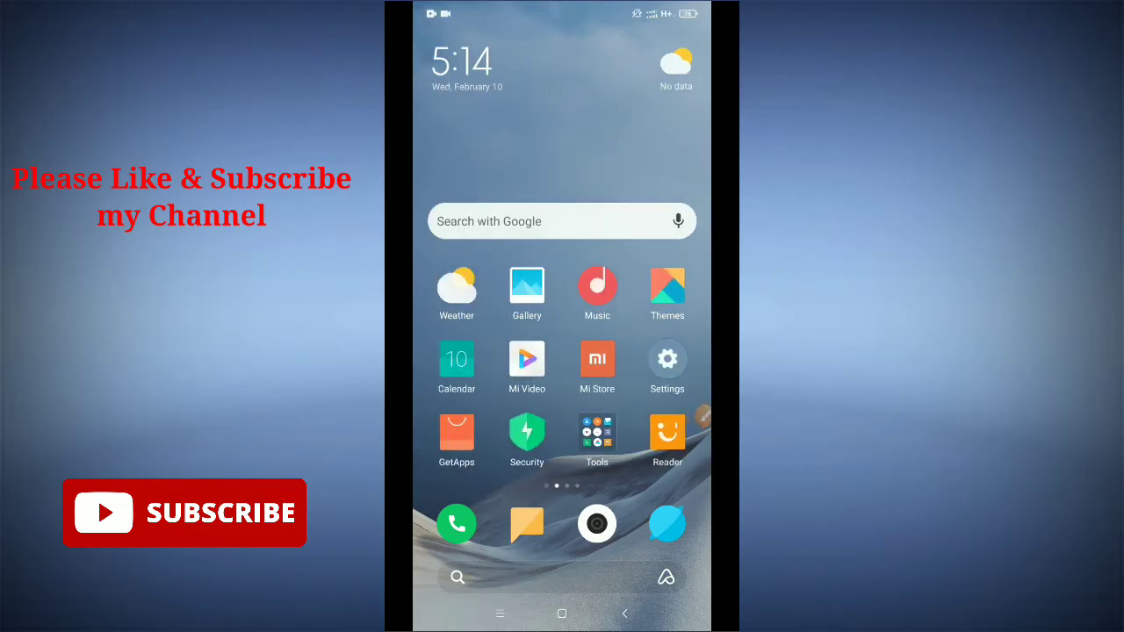
- From Settings > Apps > Manage apps, search 'm' and bring up Messenger's App info page
click(667, 359)
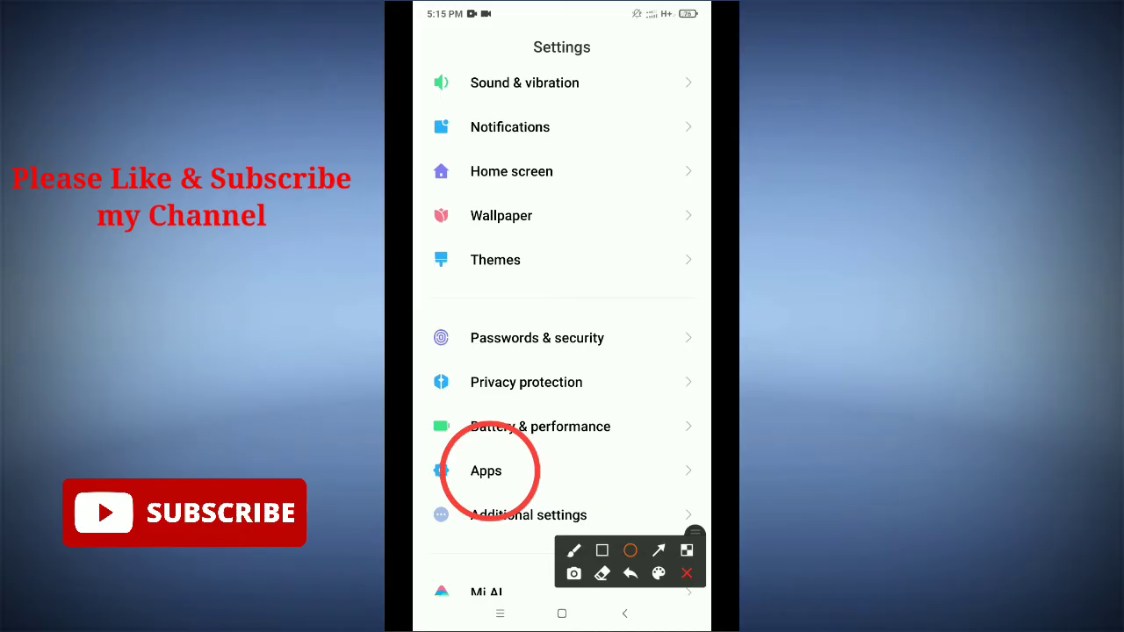
click(485, 470)
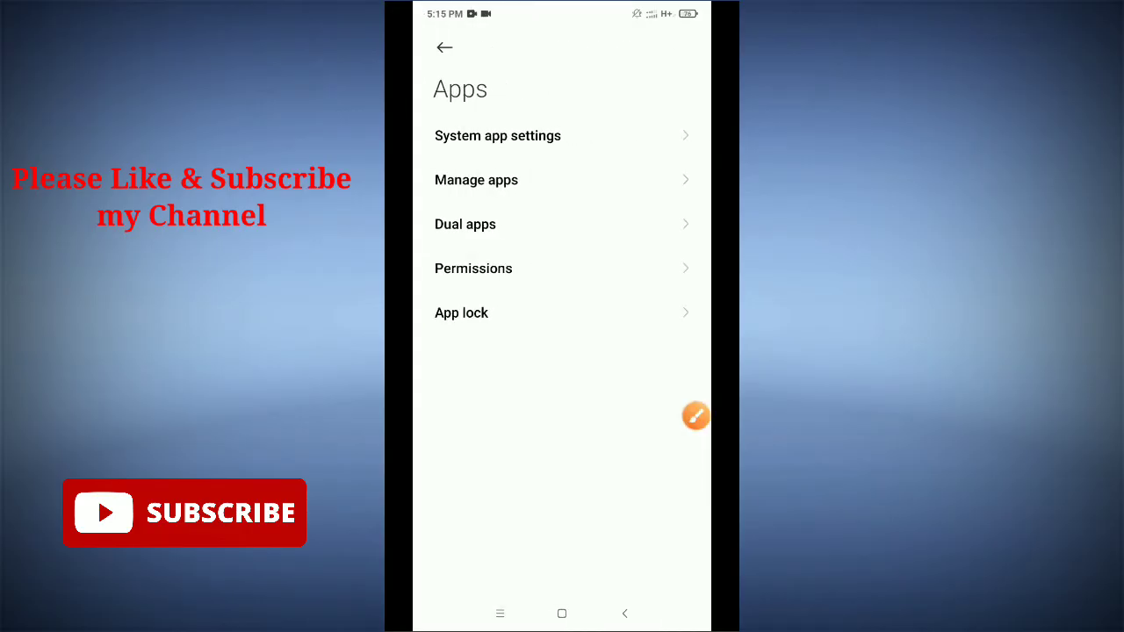
click(695, 414)
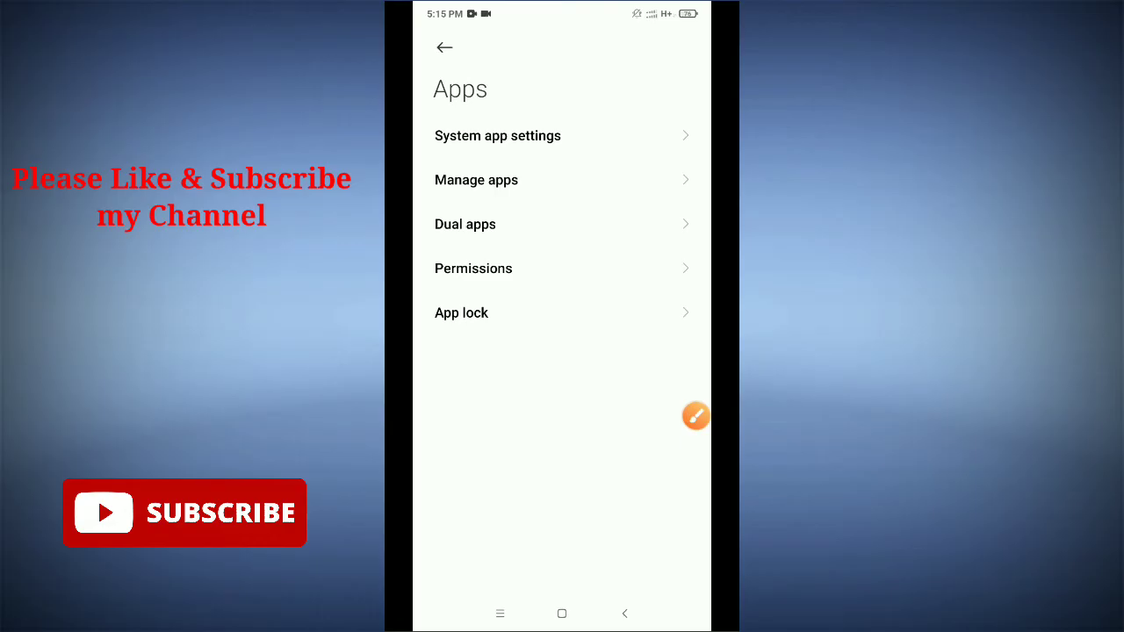
click(476, 179)
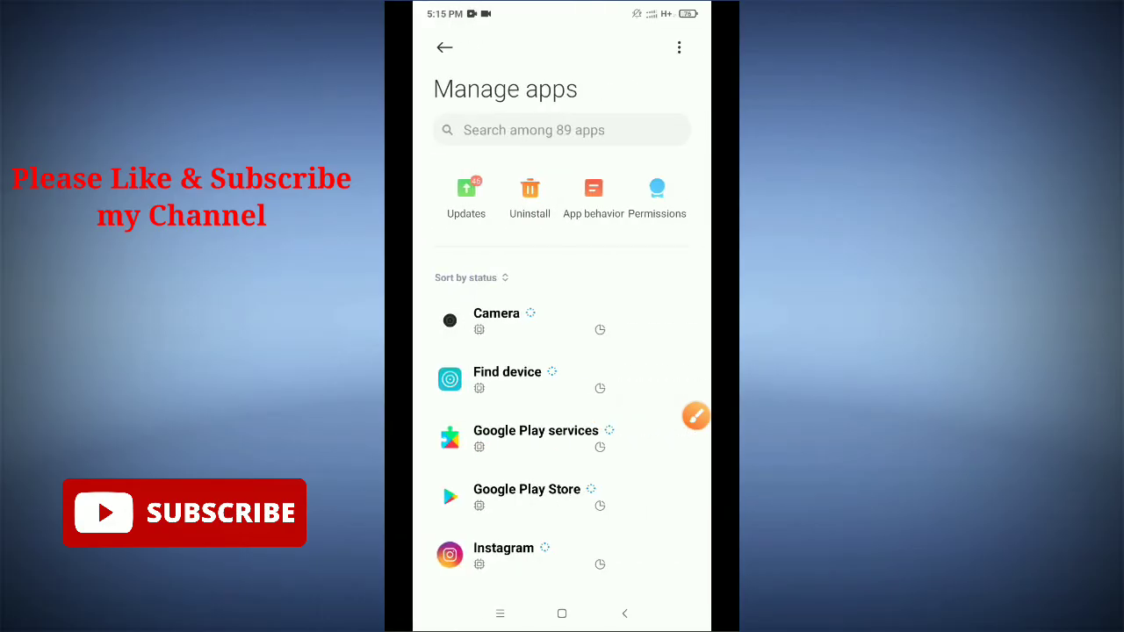
click(544, 130)
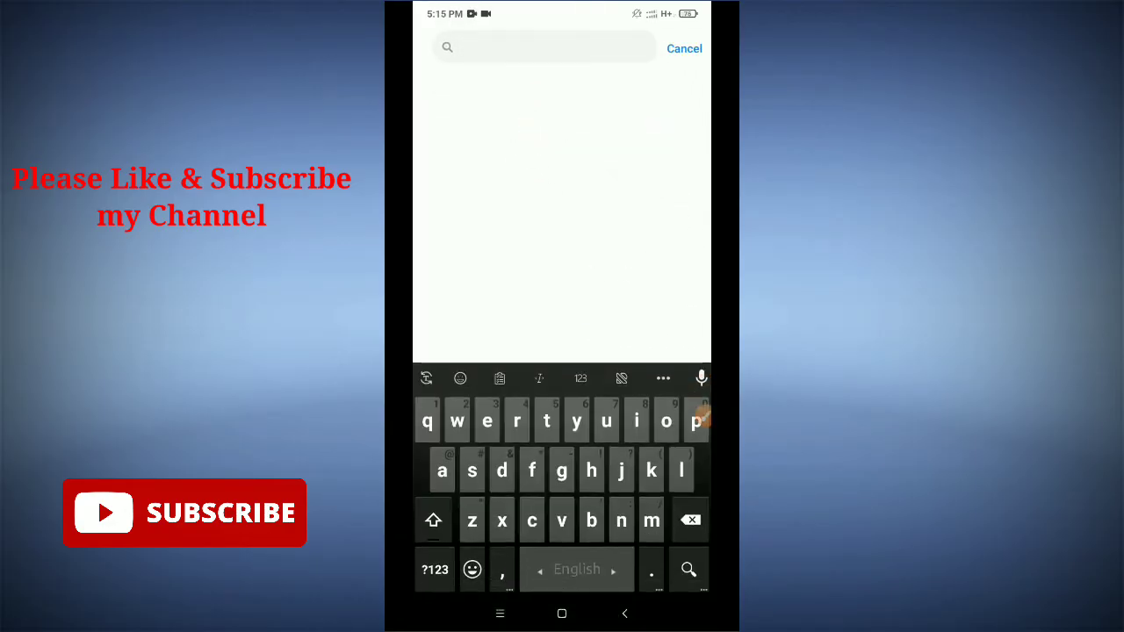
text(m)
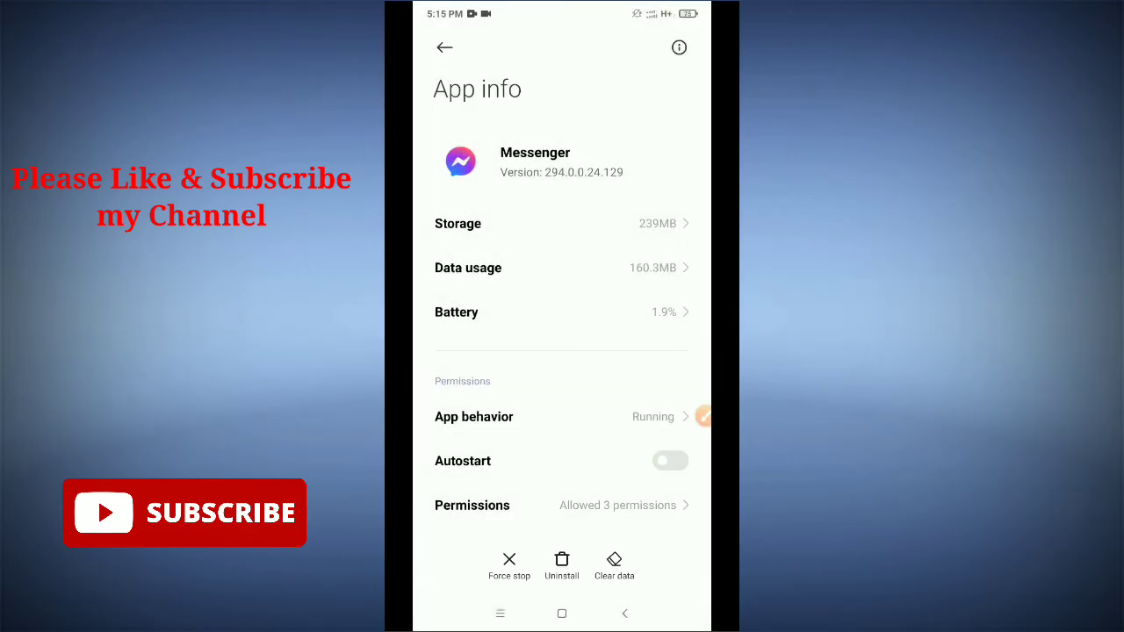
- Clear Messenger's cached data via the Clear data > Clear cache option
click(615, 565)
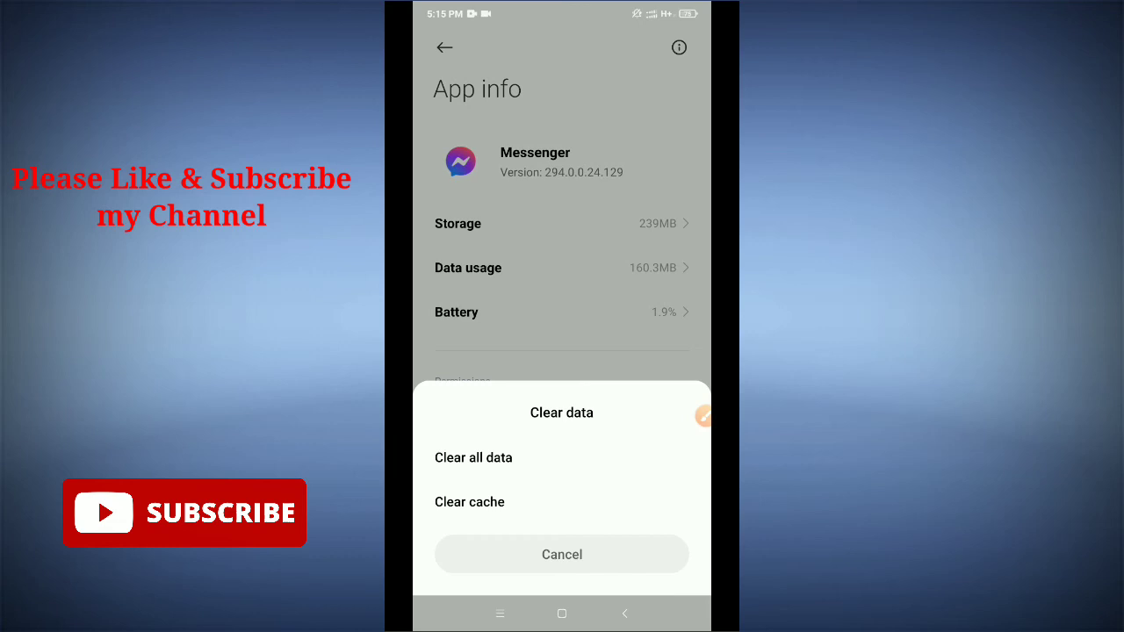
click(562, 554)
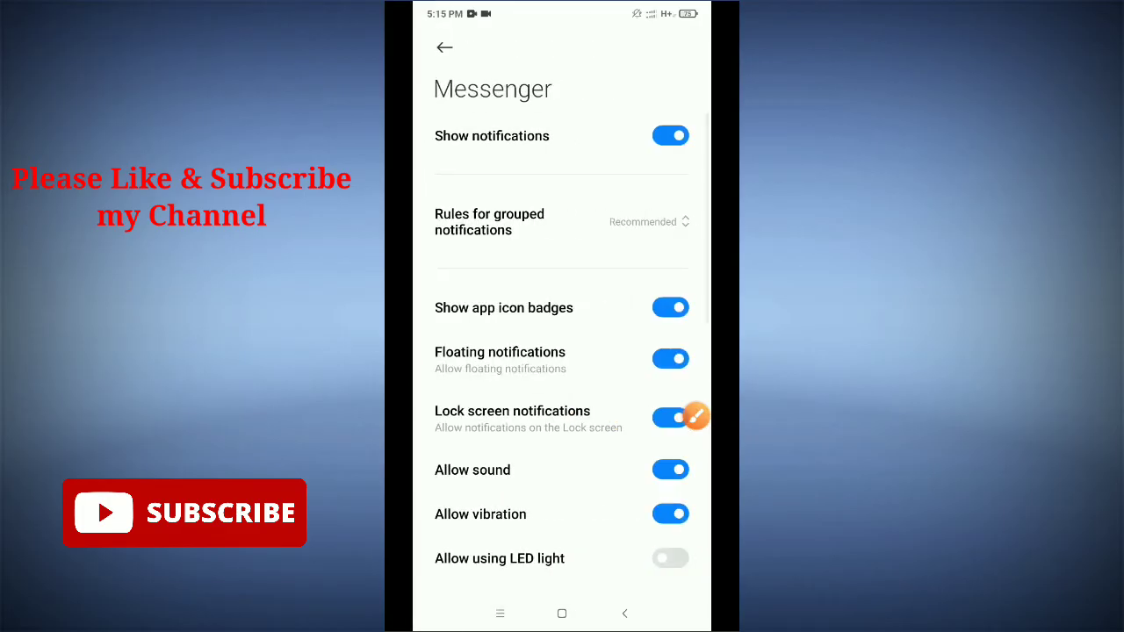
- Back out of Messenger's App info and Settings to the phone's home screen
click(671, 558)
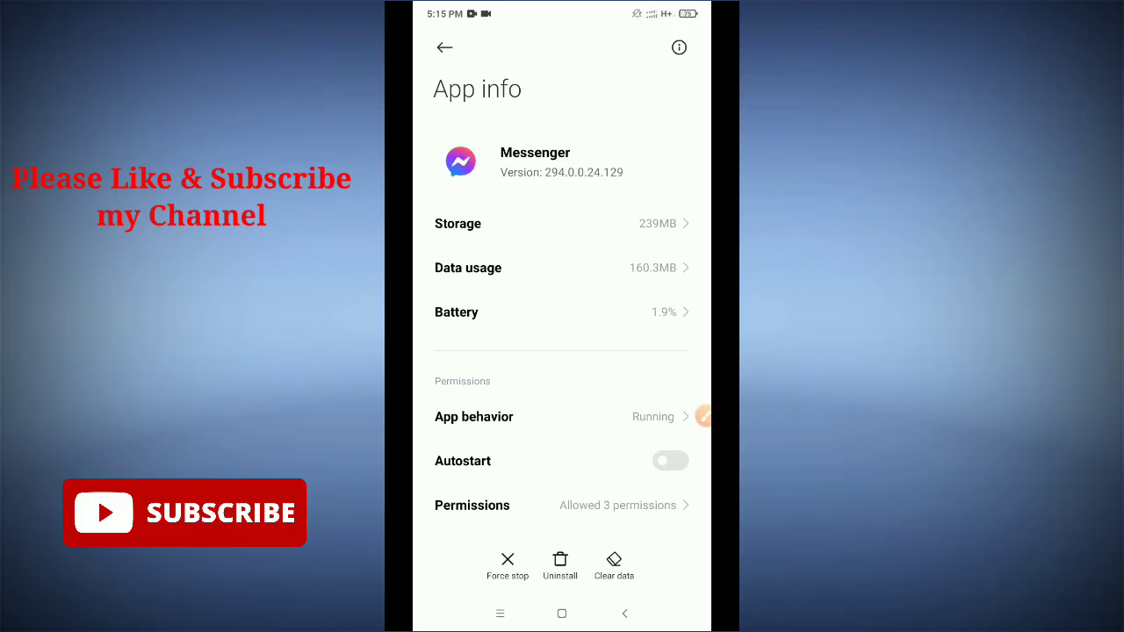
scroll(down, 3)
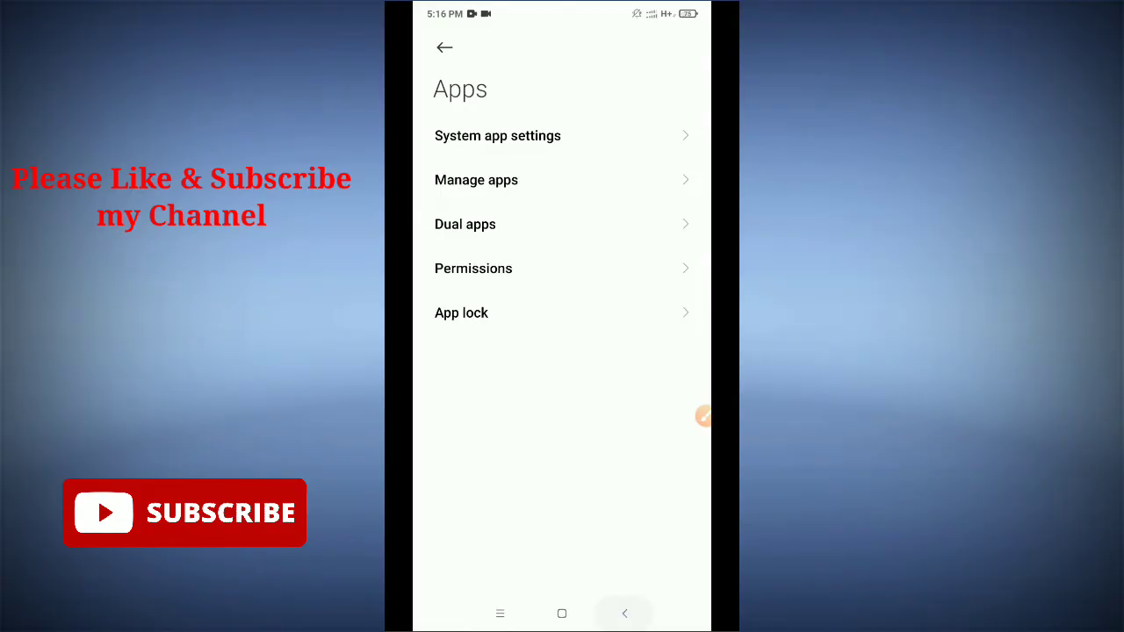
click(623, 613)
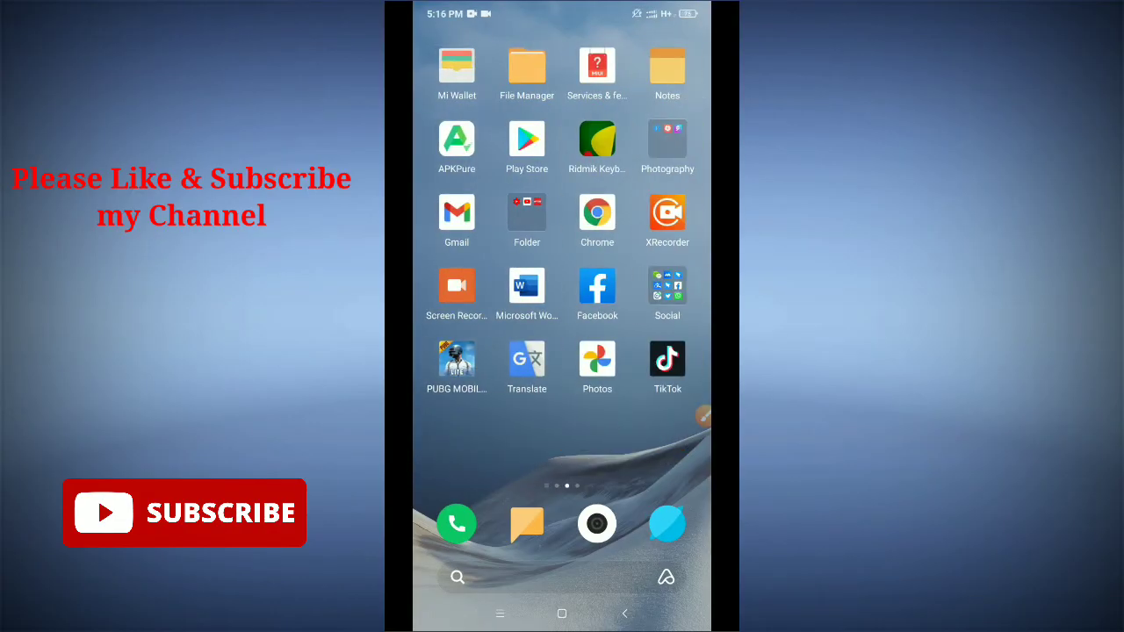
- Launch Messenger from the home screen and return to the Farjana chat conversation
scroll(left, 3)
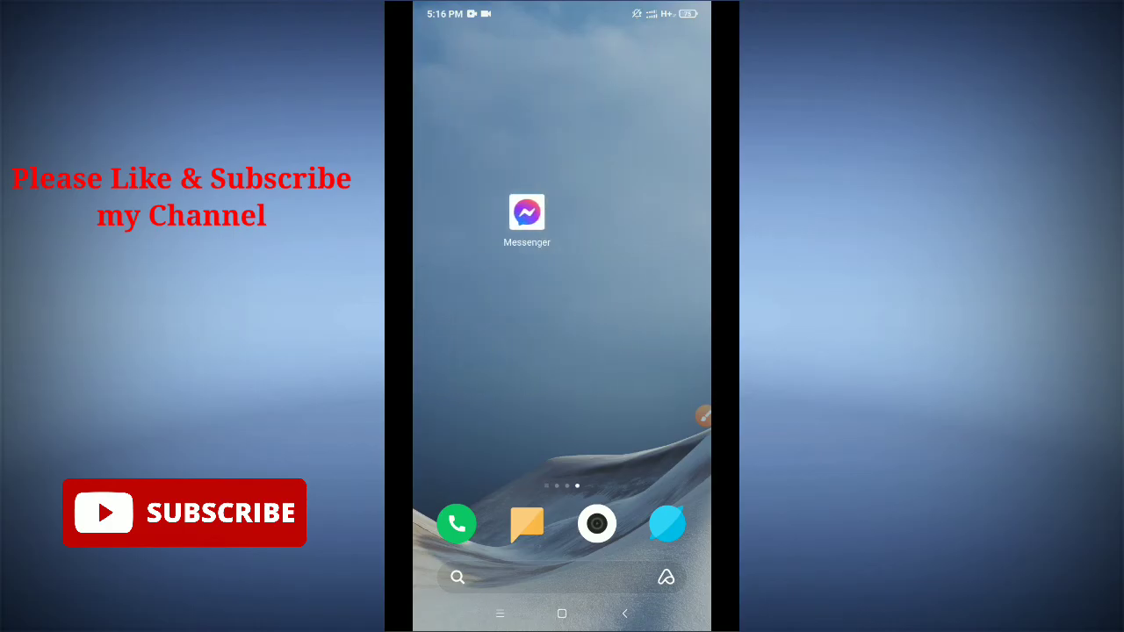
click(526, 211)
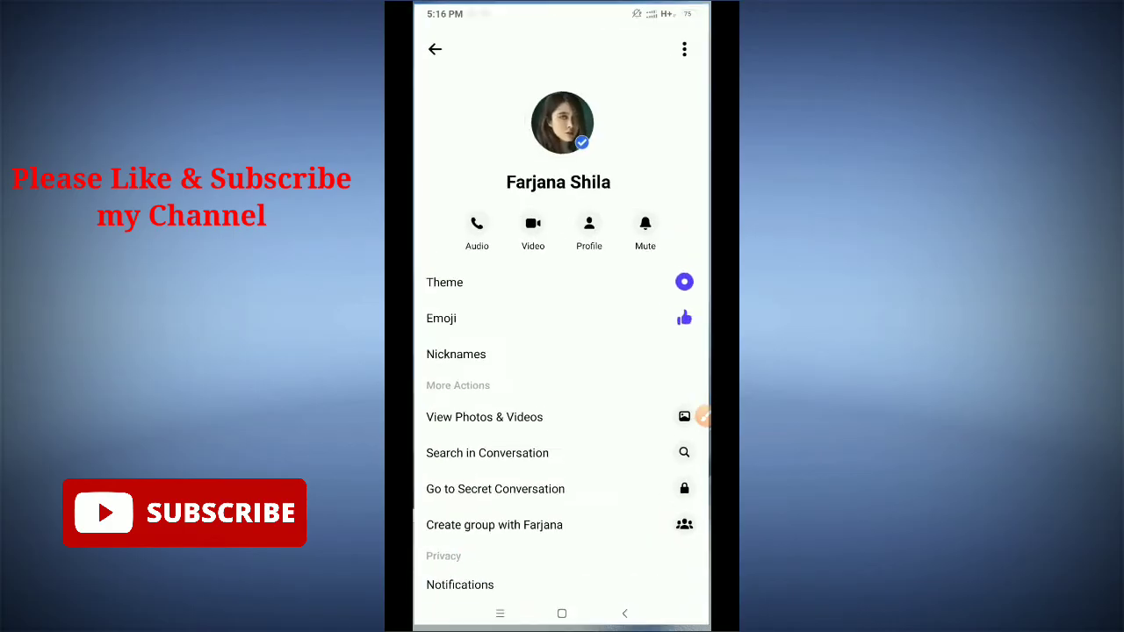
click(436, 49)
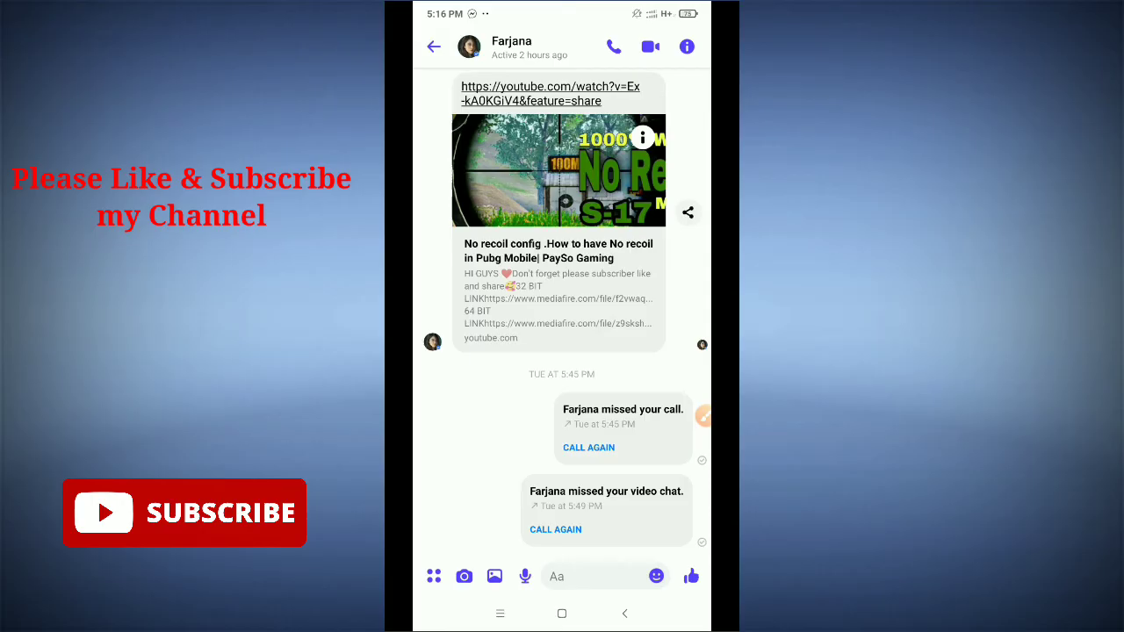
- Grant microphone access 'only while using the app', record a voice clip and send it to Farjana
click(525, 576)
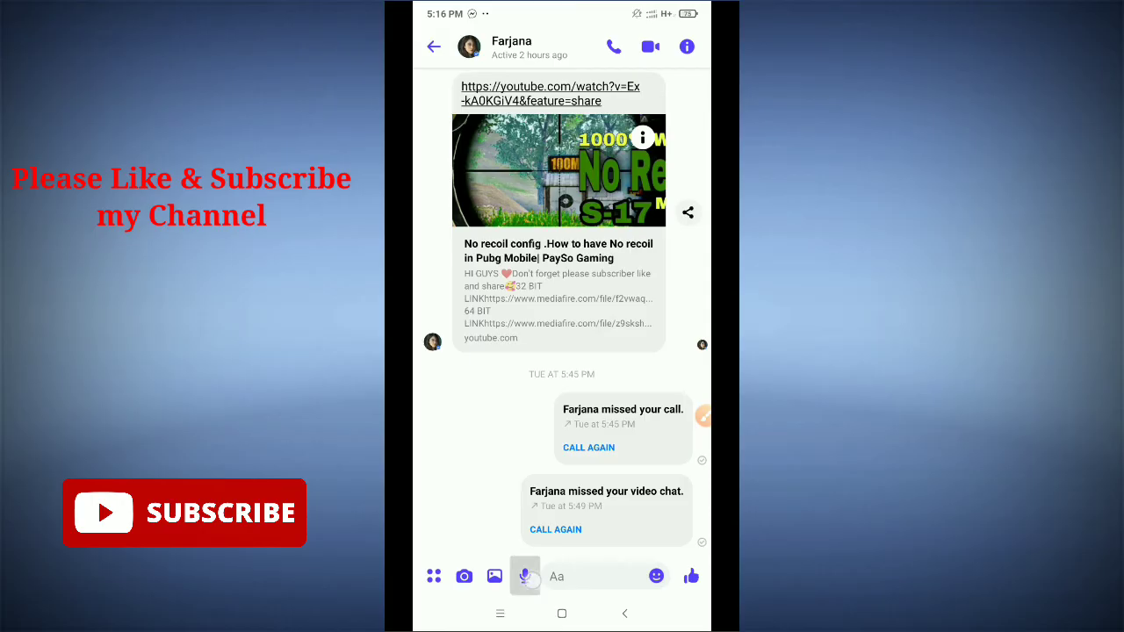
click(523, 575)
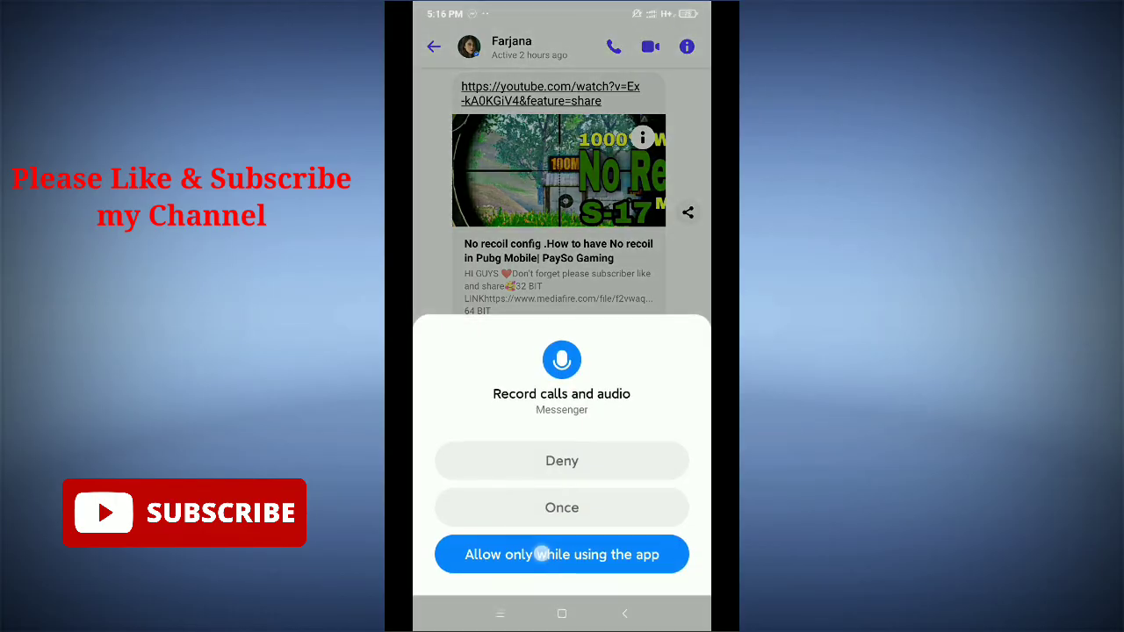
click(562, 555)
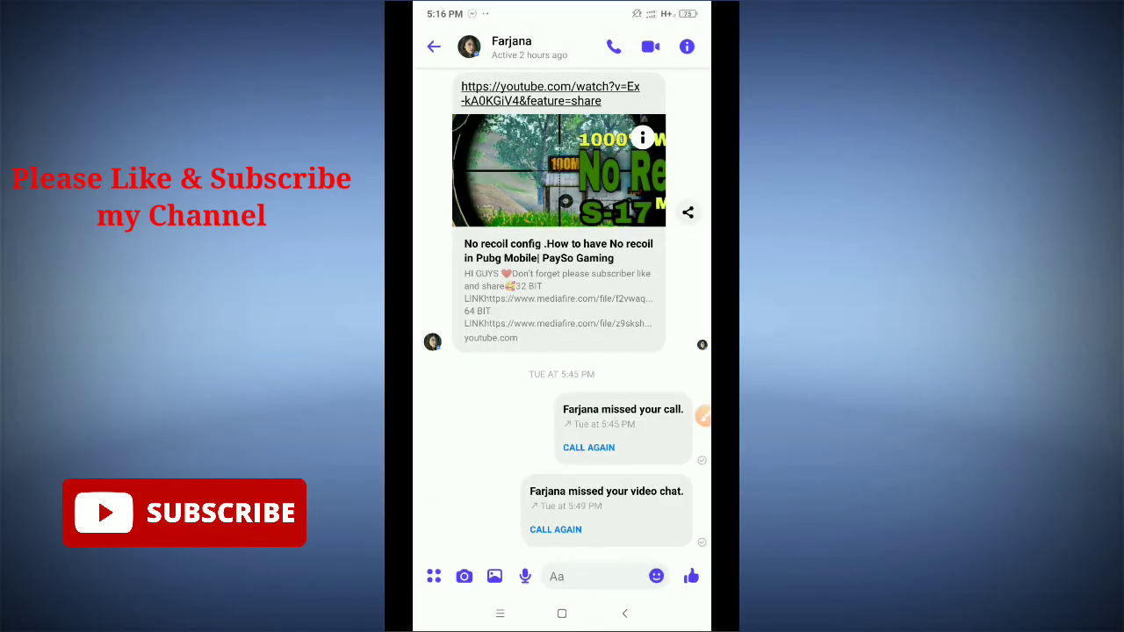
click(525, 576)
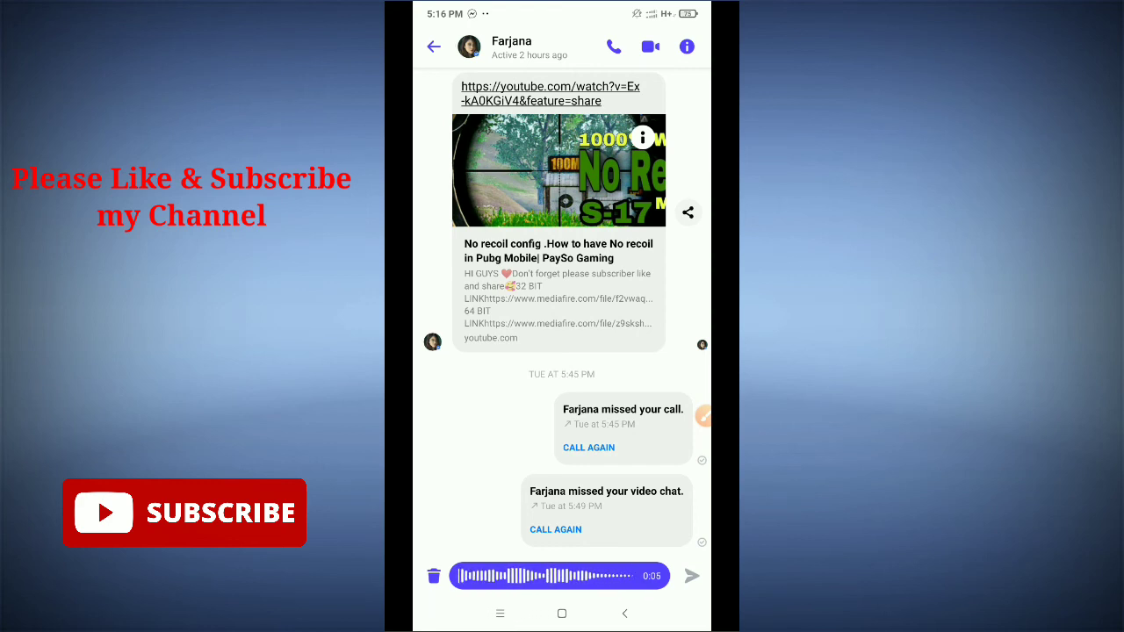
click(692, 575)
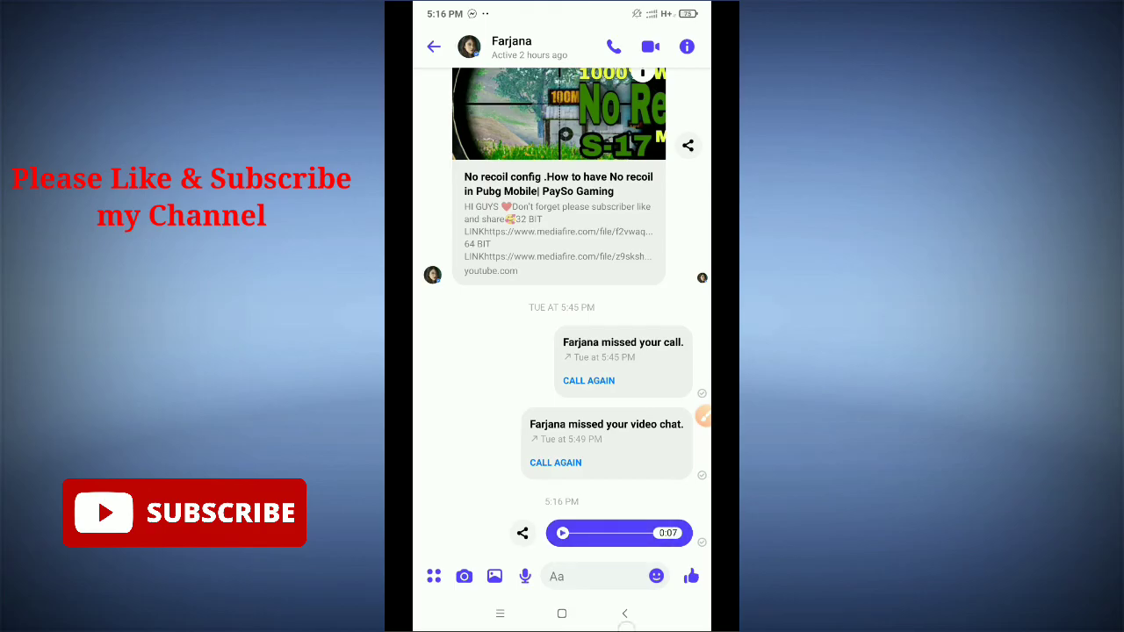
- Go back from the Farjana conversation to the Messenger chats list
click(434, 46)
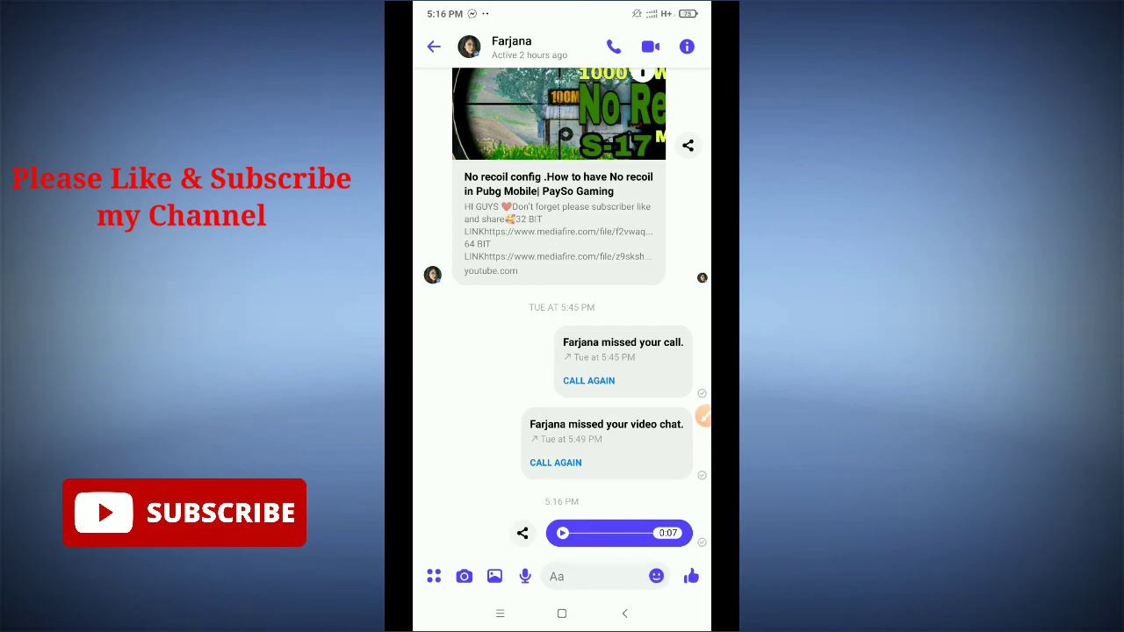
click(432, 45)
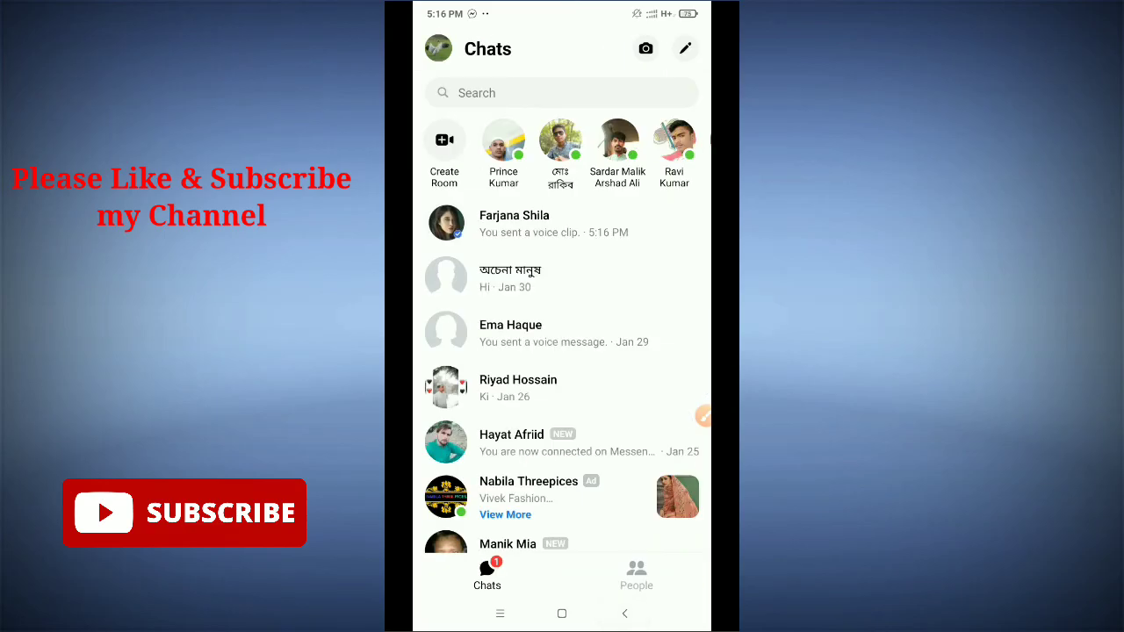